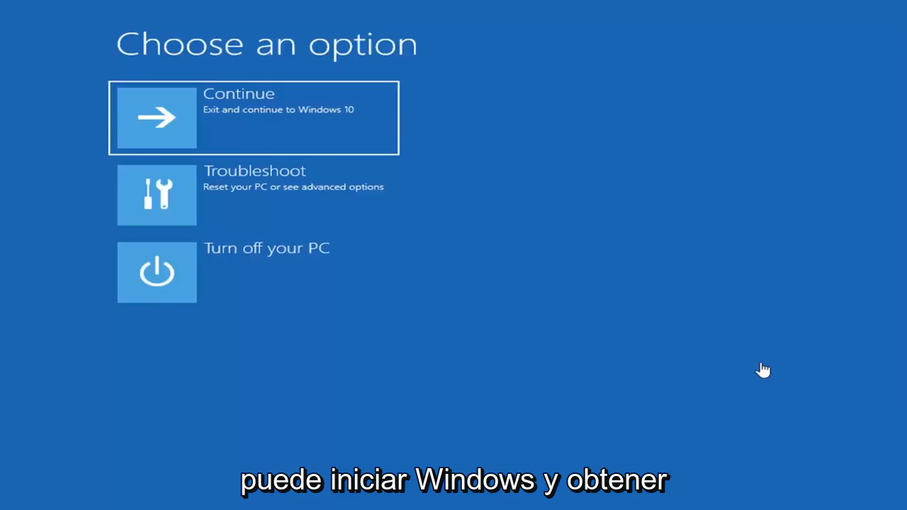
pyautogui.moveTo(672, 153)
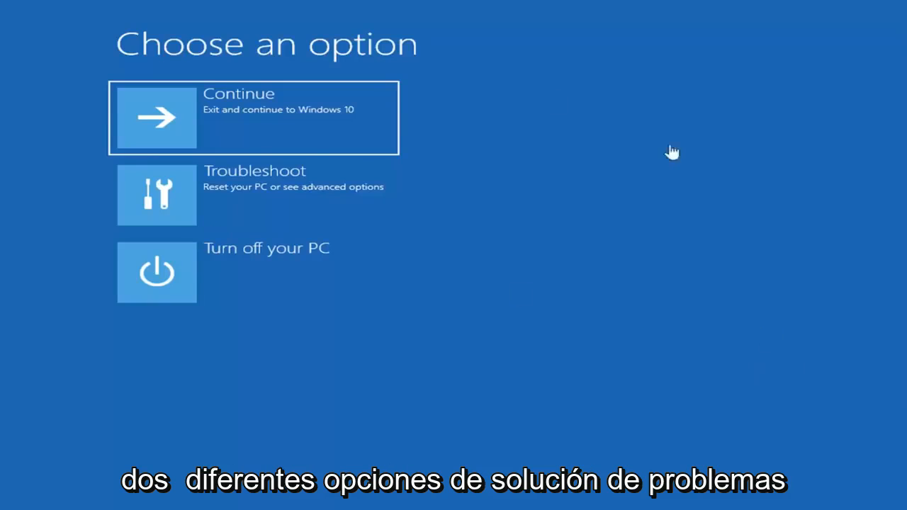
pyautogui.moveTo(497, 184)
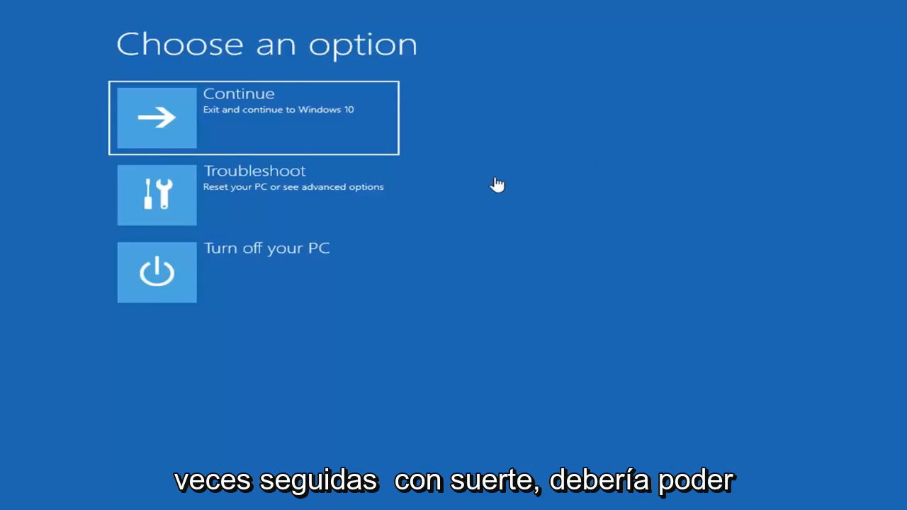
pyautogui.moveTo(374, 337)
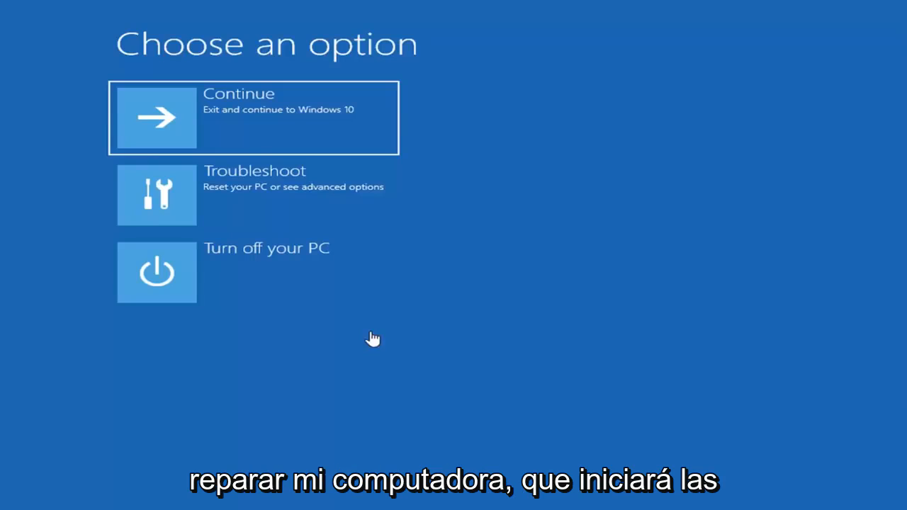
pyautogui.moveTo(317, 27)
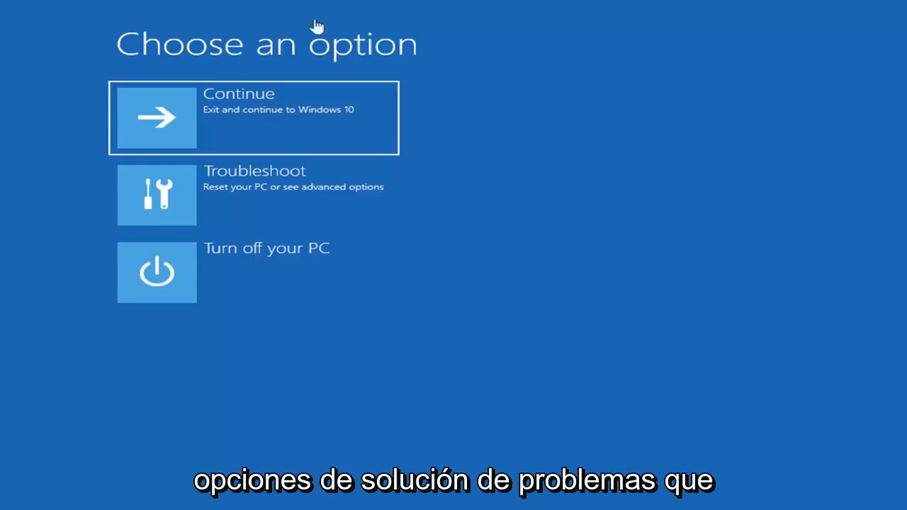
pyautogui.moveTo(434, 371)
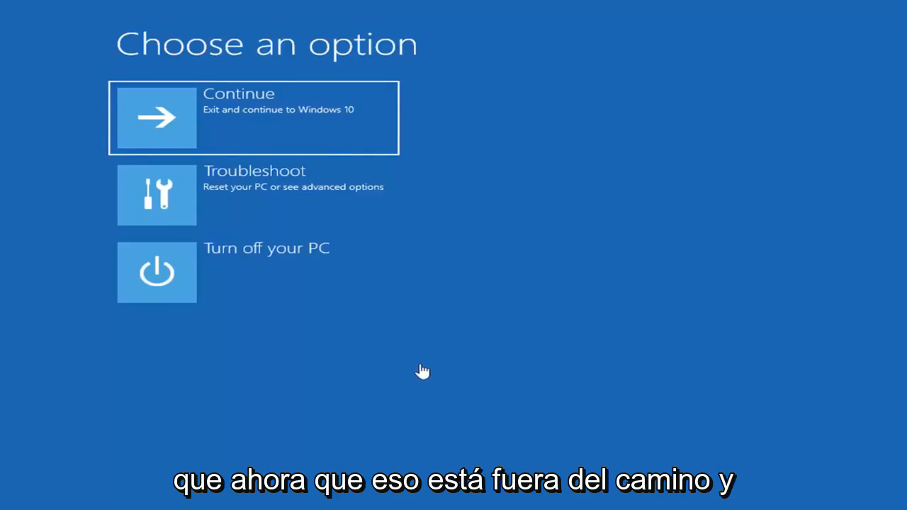
pyautogui.moveTo(290, 57)
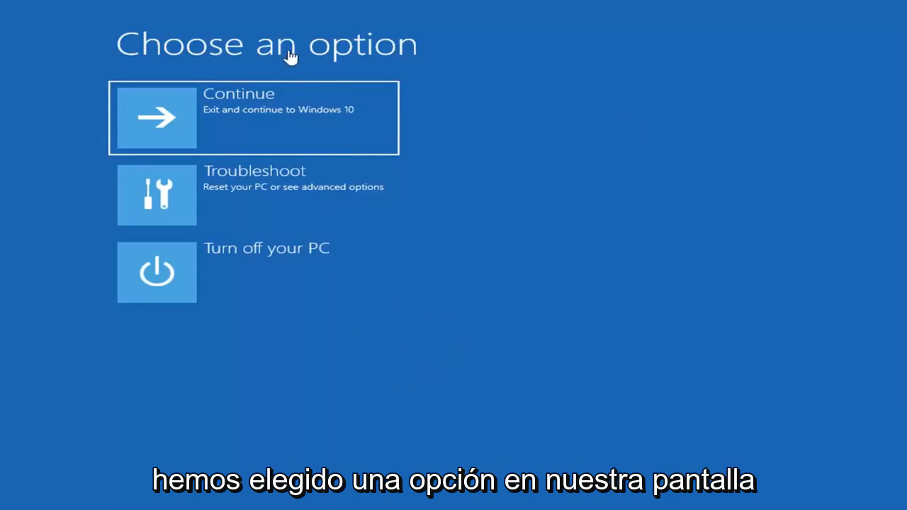
pyautogui.moveTo(192, 204)
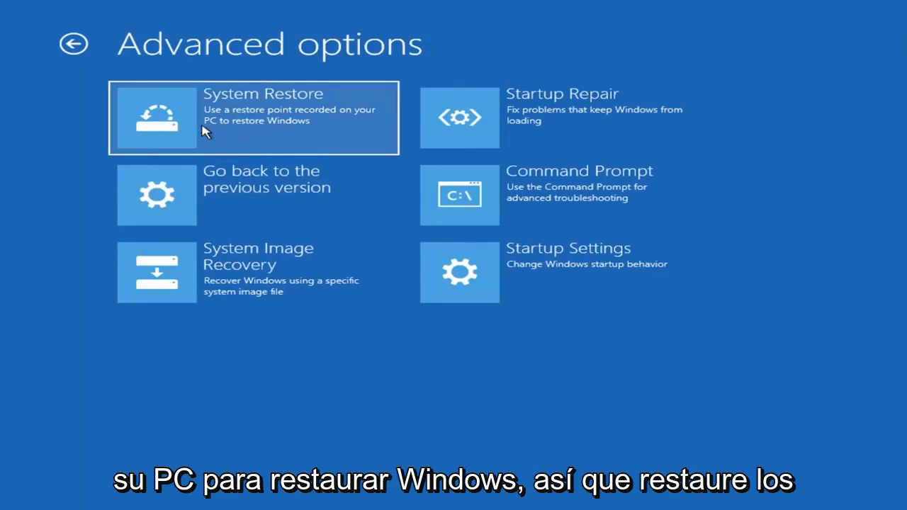
# Launch System Restore from Advanced options and find no restore points on the system drive
pyautogui.click(252, 117)
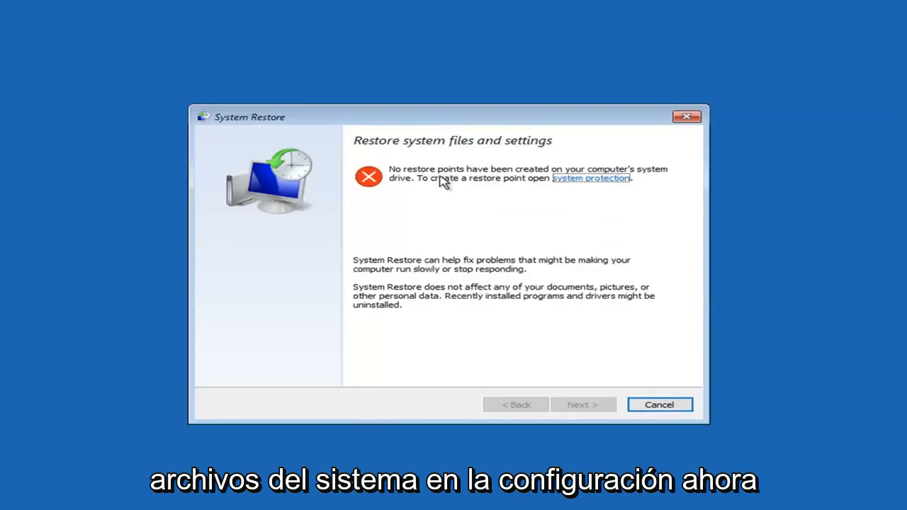
pyautogui.moveTo(473, 194)
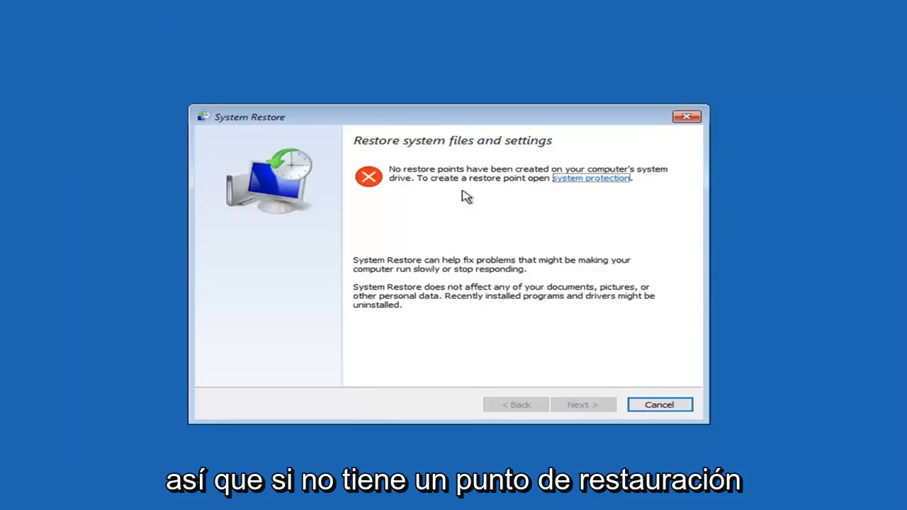
pyautogui.moveTo(460, 266)
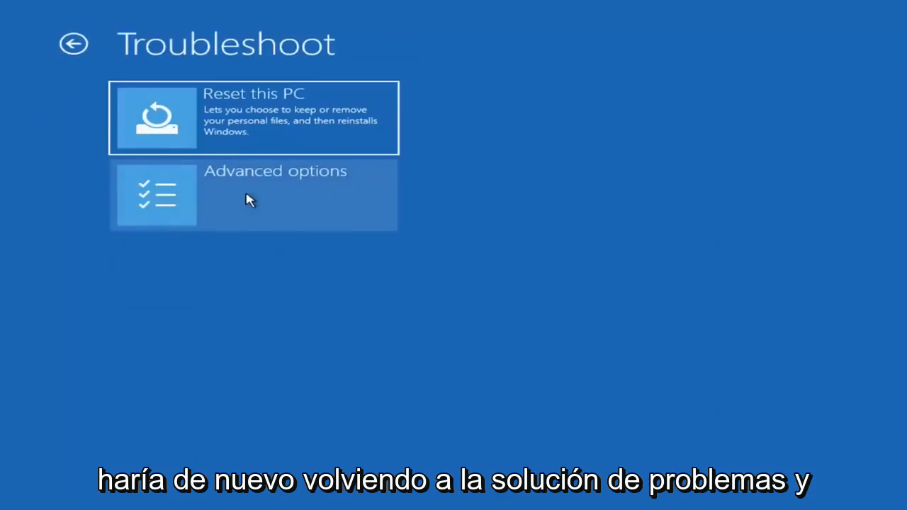
# Start the recovery Command Prompt, switch to drive C: and begin a dir listing
pyautogui.click(252, 196)
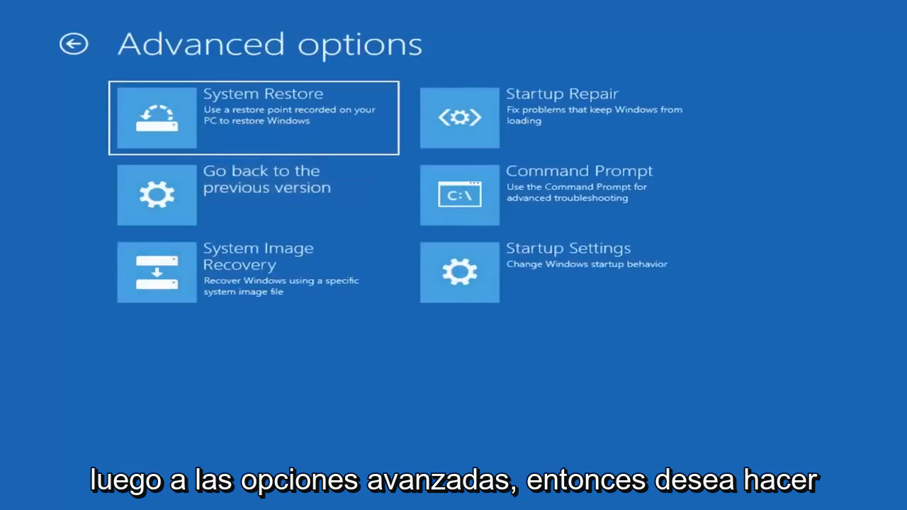
pyautogui.click(459, 195)
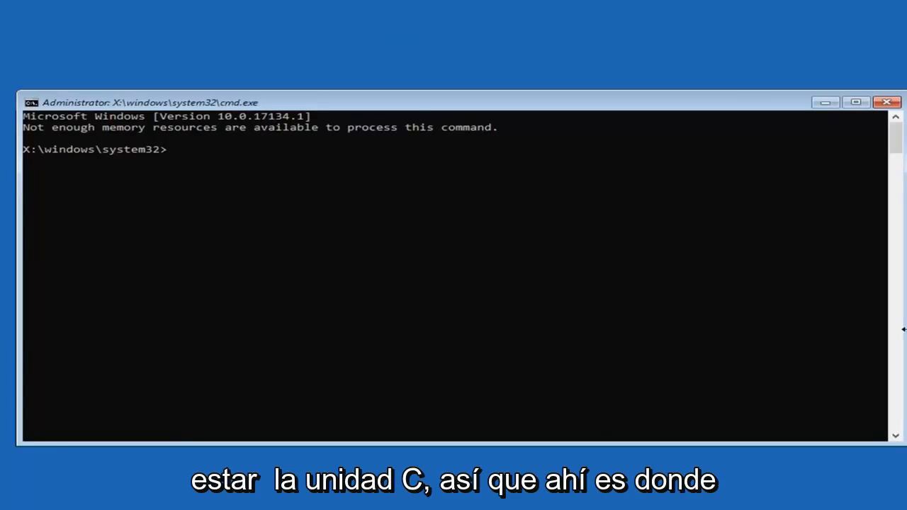
pyautogui.moveTo(260, 252)
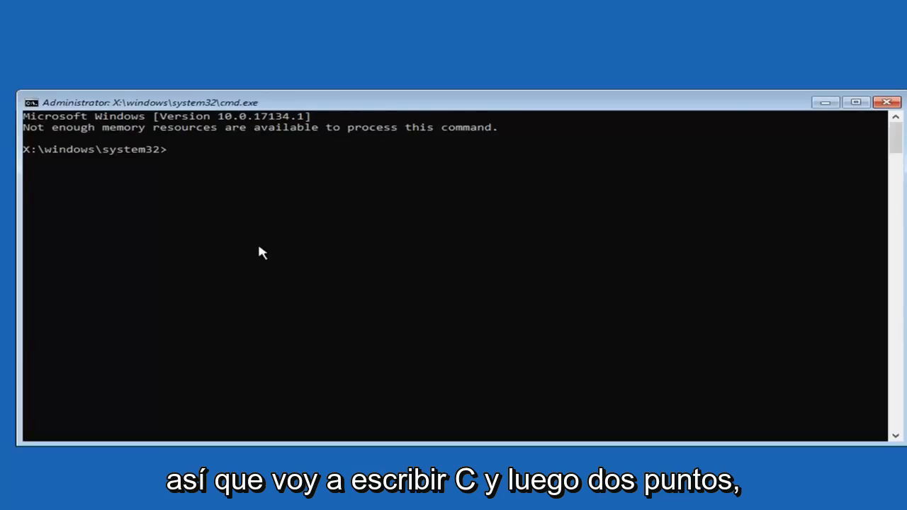
pyautogui.write('C:')
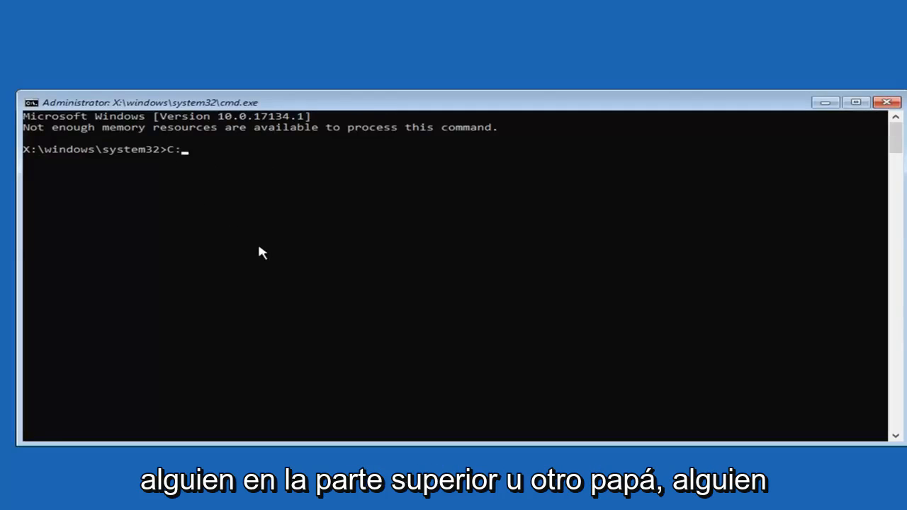
pyautogui.press('enter')
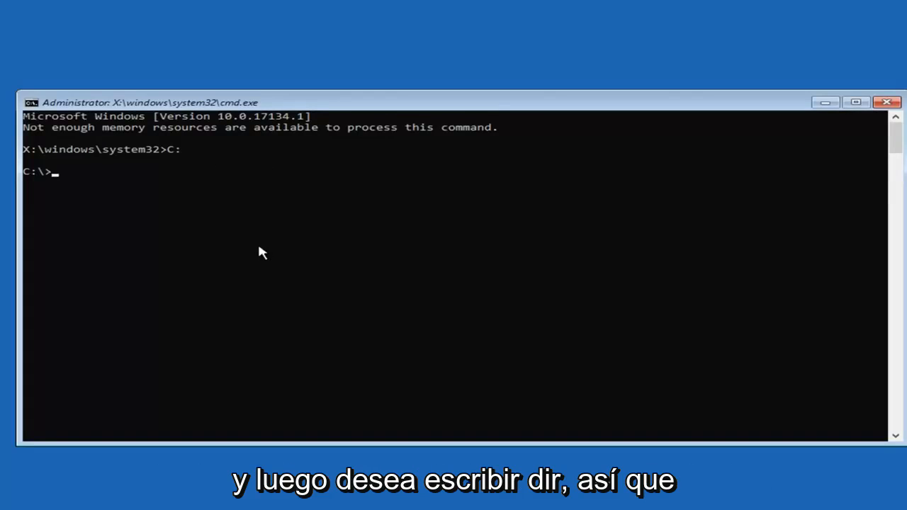
pyautogui.write('dir')
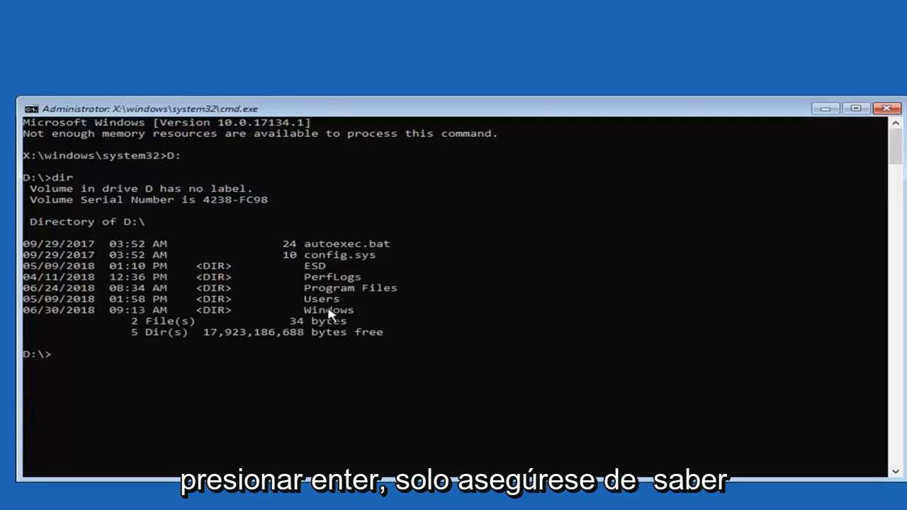
pyautogui.moveTo(207, 275)
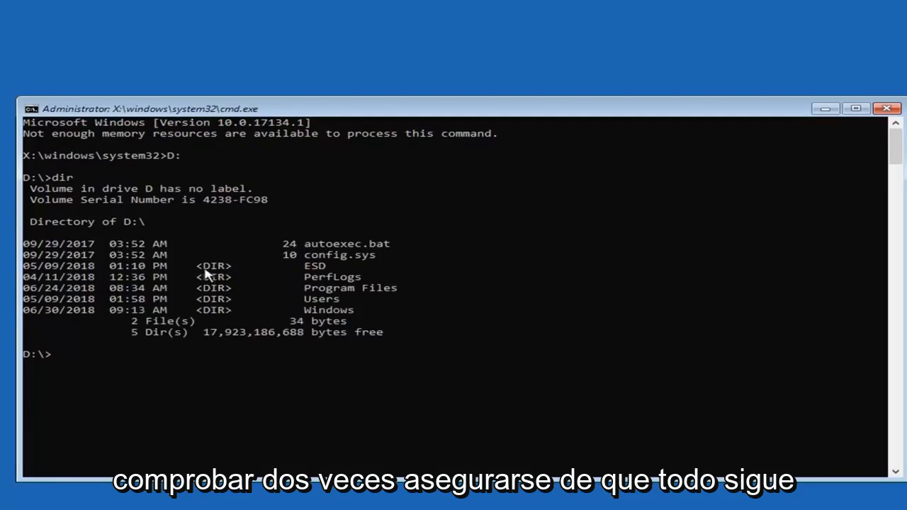
pyautogui.moveTo(234, 344)
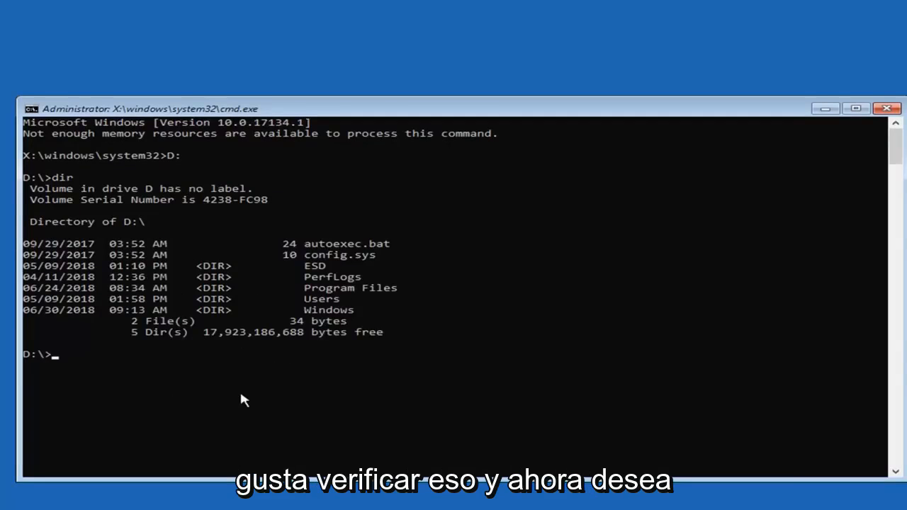
# Run sfc /scannow, which ends with Windows Resource Protection unable to perform the operation
pyautogui.write('sfc')
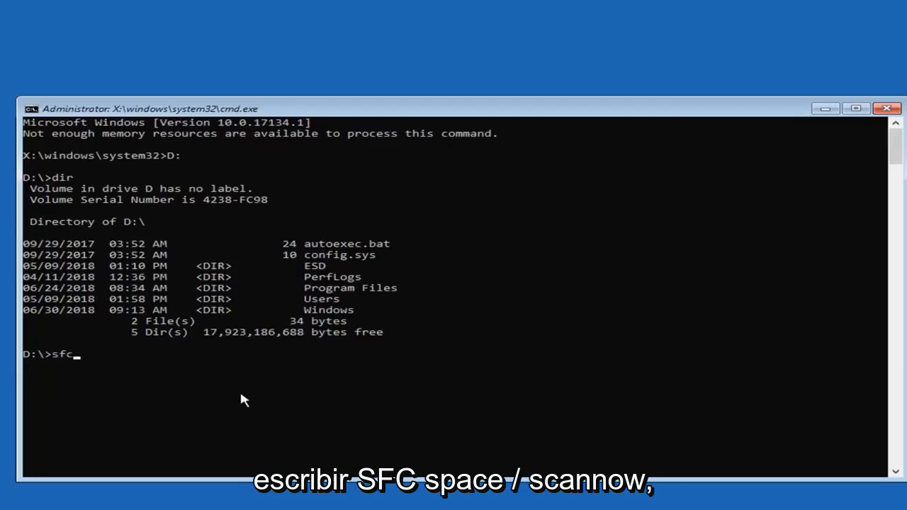
pyautogui.write('/s')
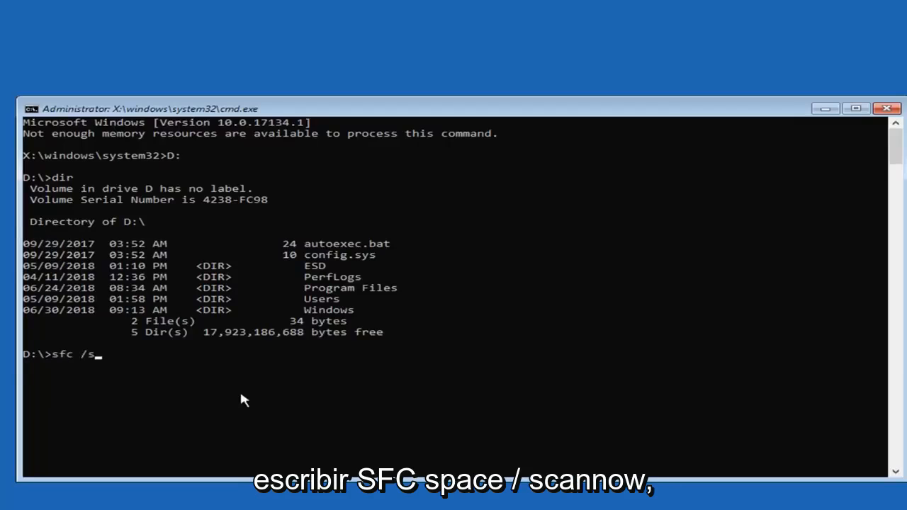
pyautogui.write('cannow')
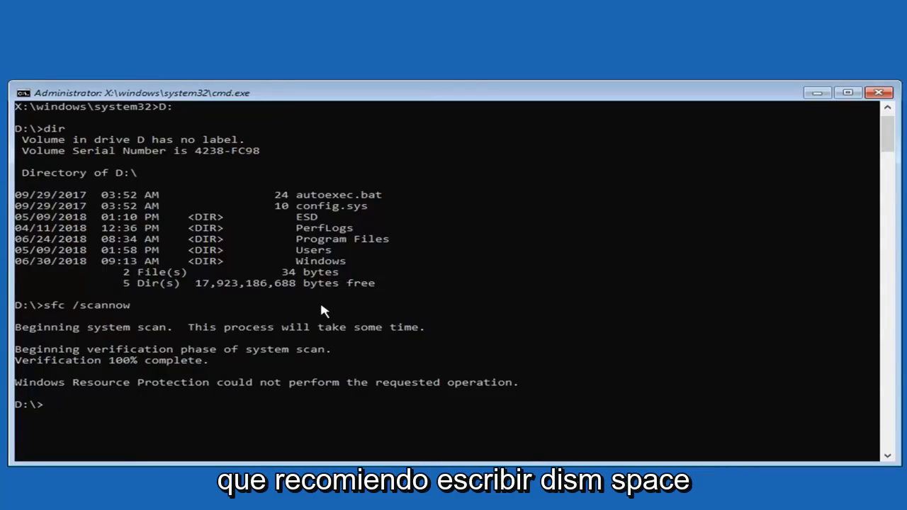
# Run dism /online/cleanup-image /restorehealth, which fails with Error 87 unknown option
pyautogui.write('dism')
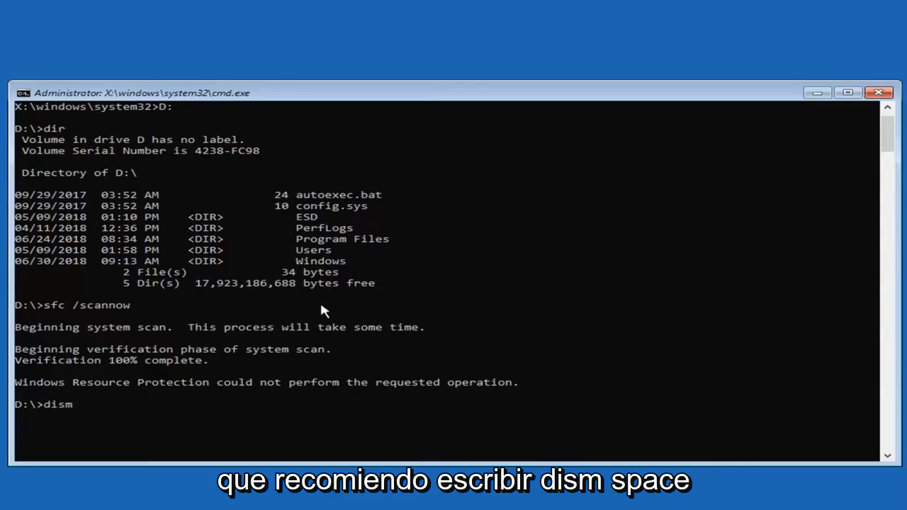
pyautogui.write('/online')
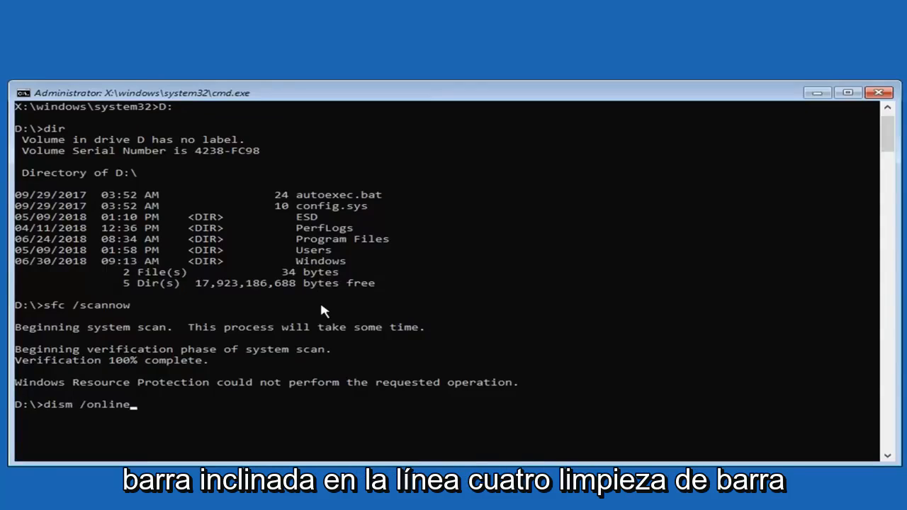
pyautogui.write('/')
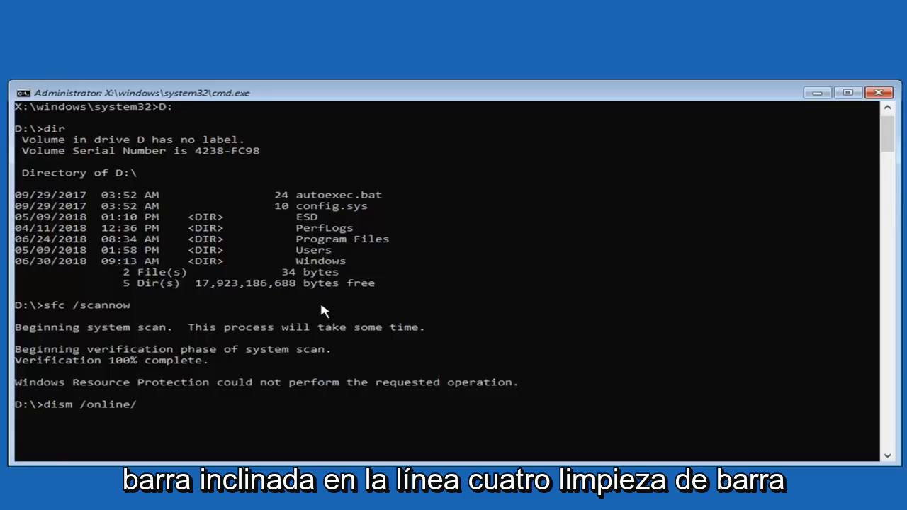
pyautogui.write('cleanup')
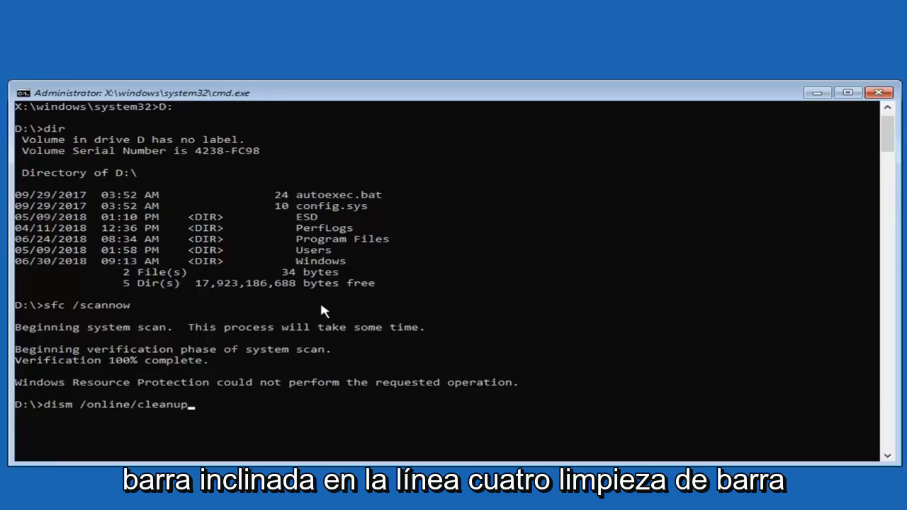
pyautogui.write('-image')
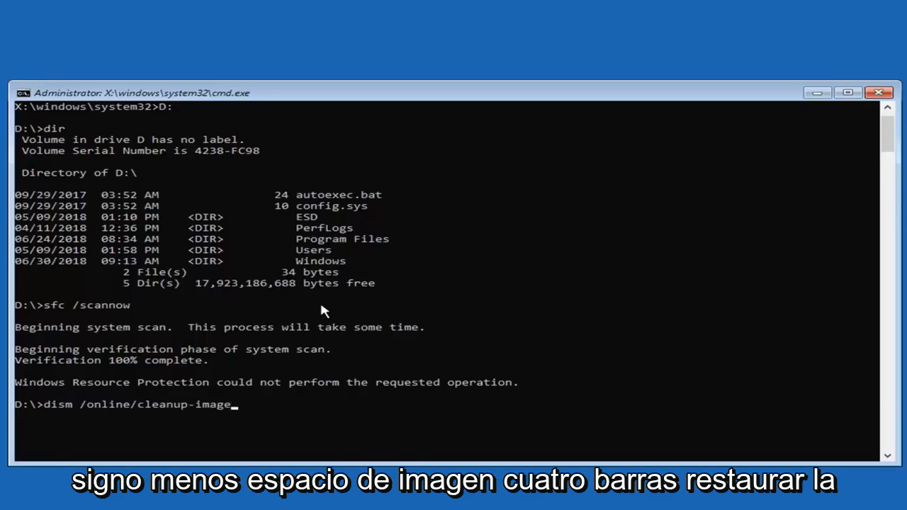
pyautogui.write('/')
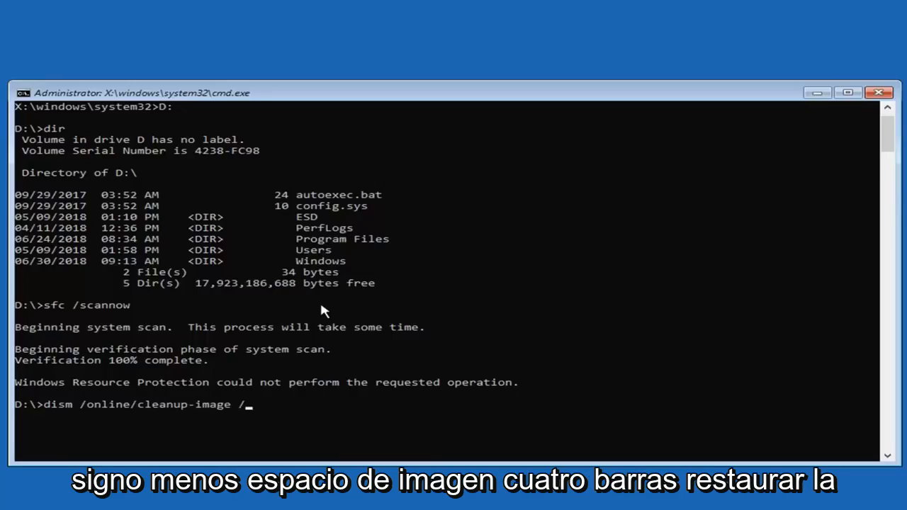
pyautogui.write('restoreheal')
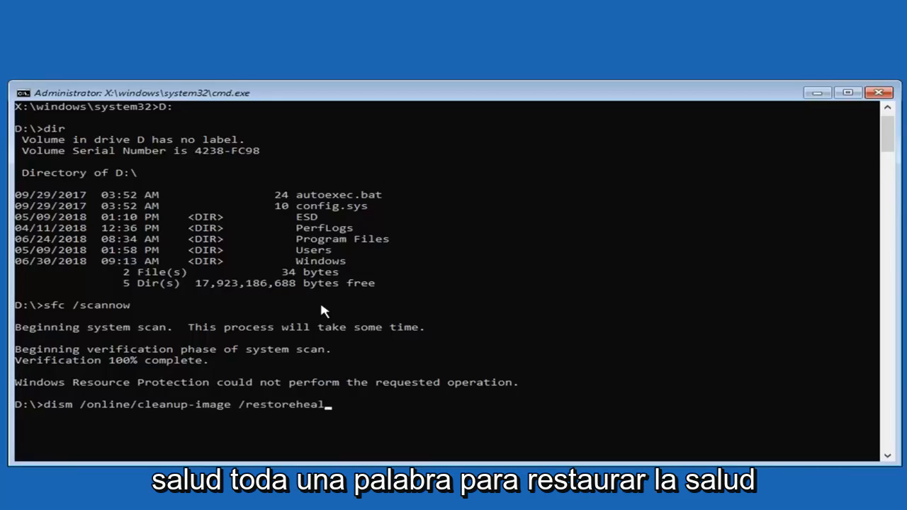
pyautogui.write('th')
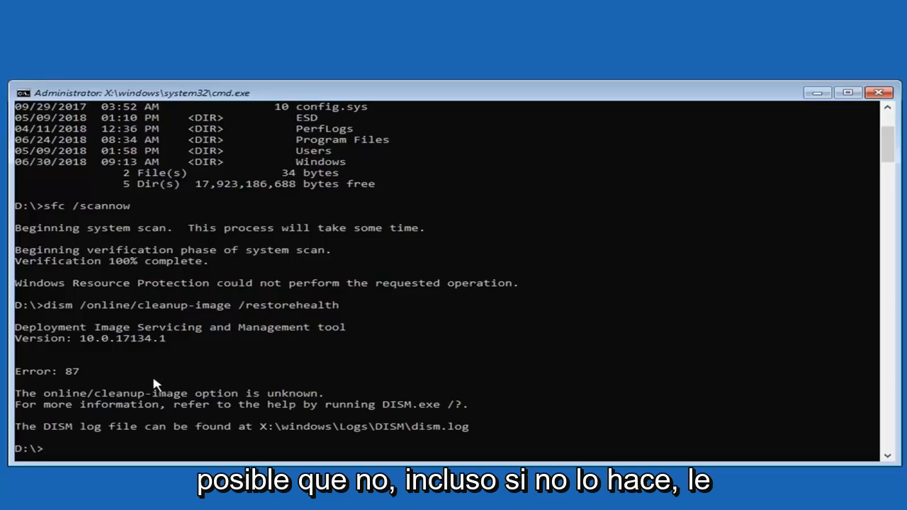
pyautogui.moveTo(122, 388)
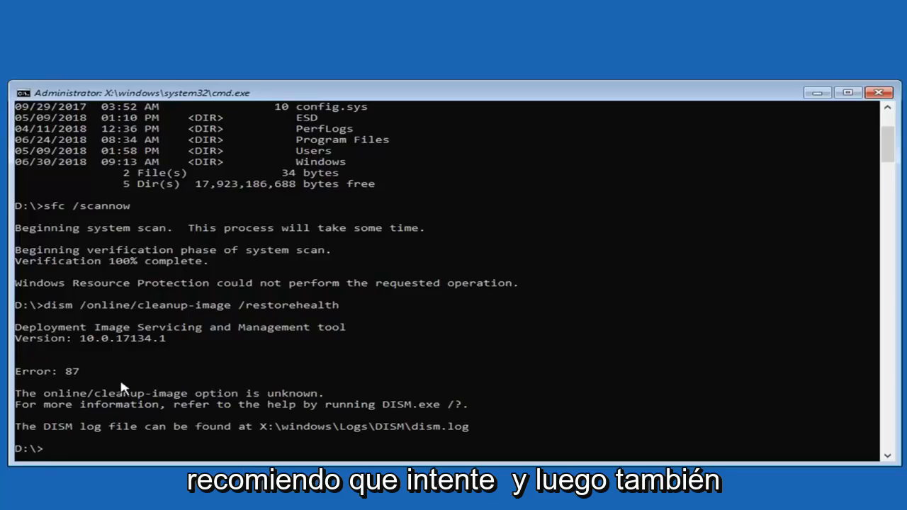
pyautogui.moveTo(888, 76)
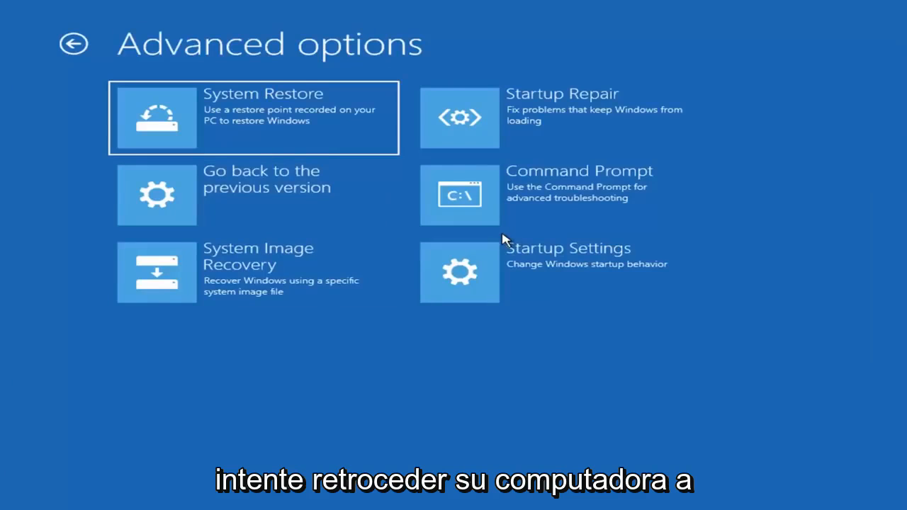
pyautogui.moveTo(291, 209)
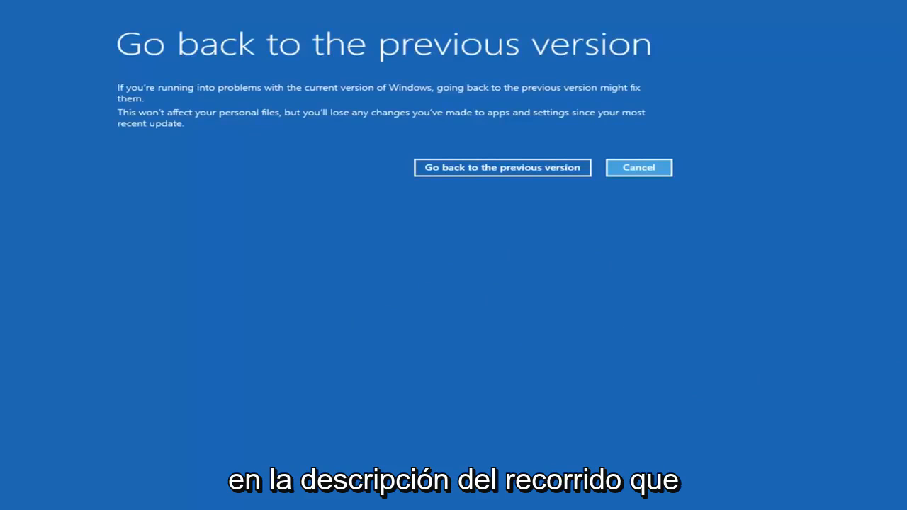
pyautogui.moveTo(622, 356)
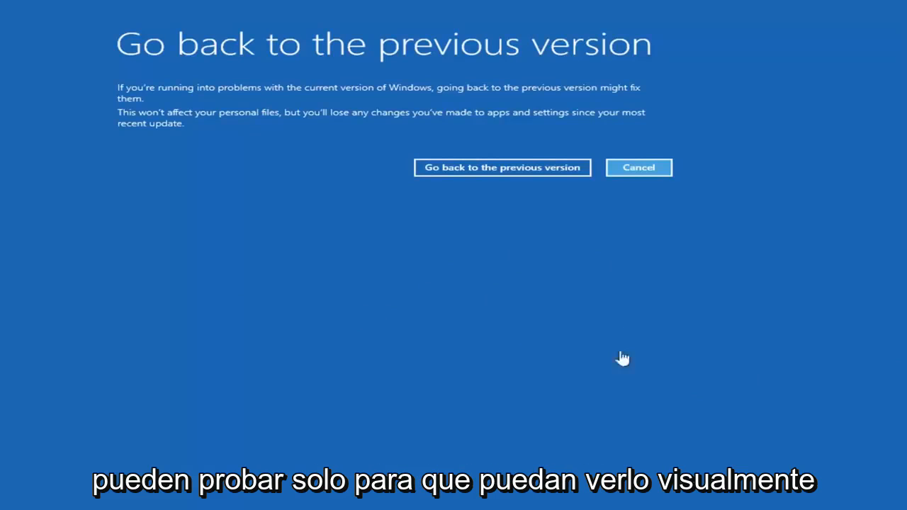
pyautogui.moveTo(349, 227)
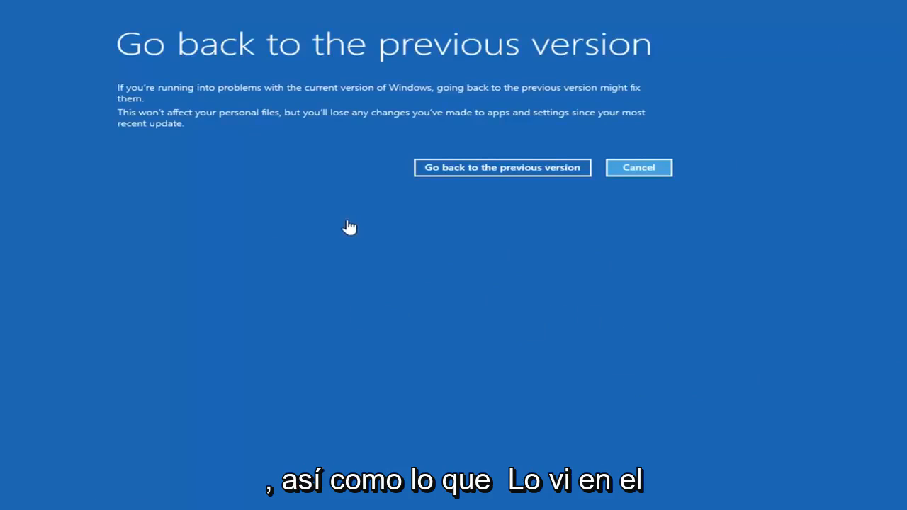